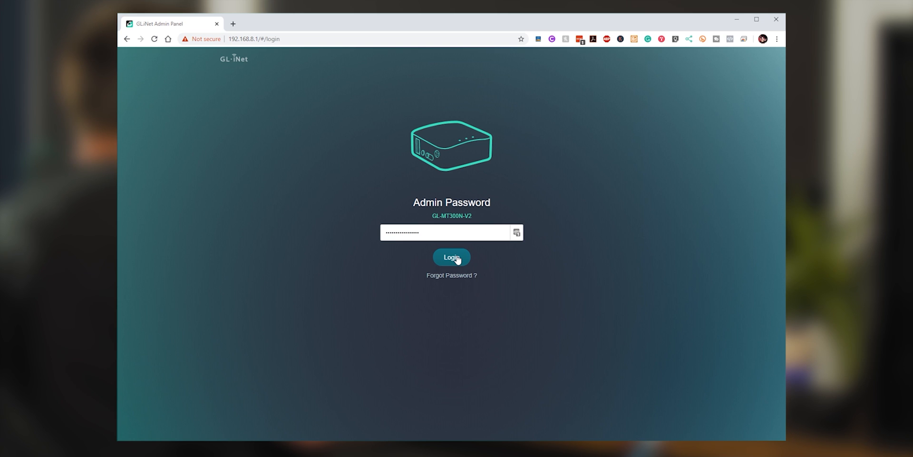
# - Submit the admin password to log in and open the Internet overview showing the cable connection
pyautogui.click(451, 257)
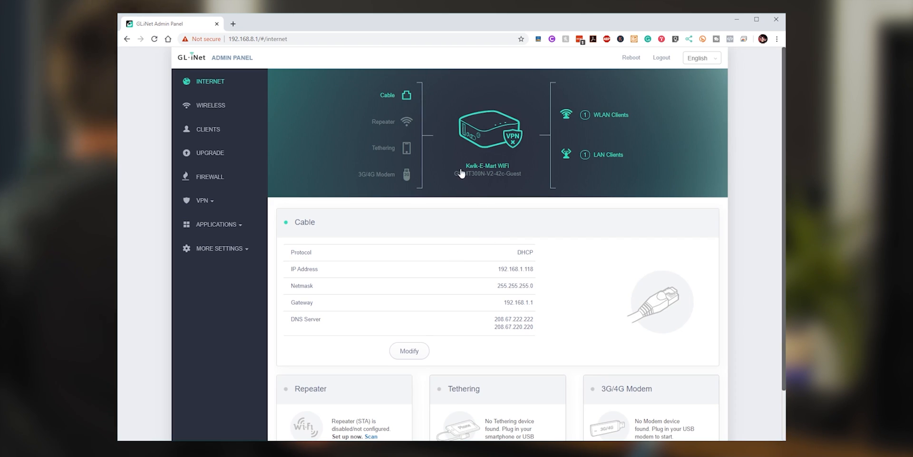
pyautogui.moveTo(553, 218)
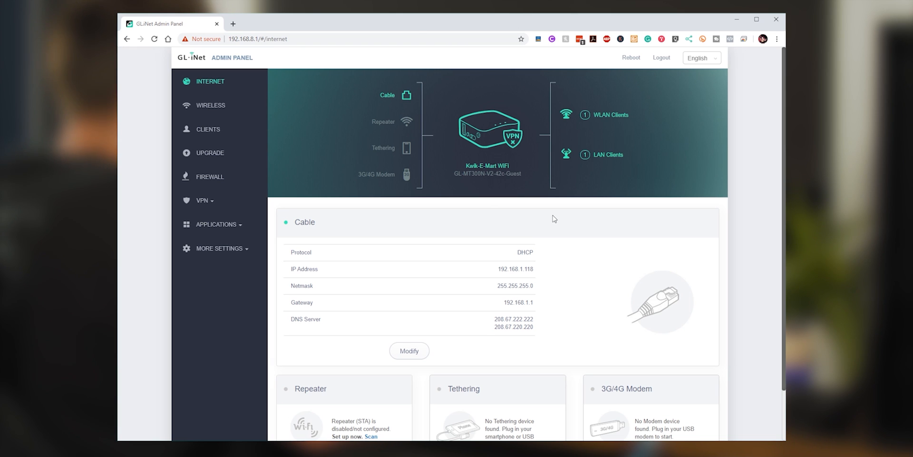
pyautogui.moveTo(420, 105)
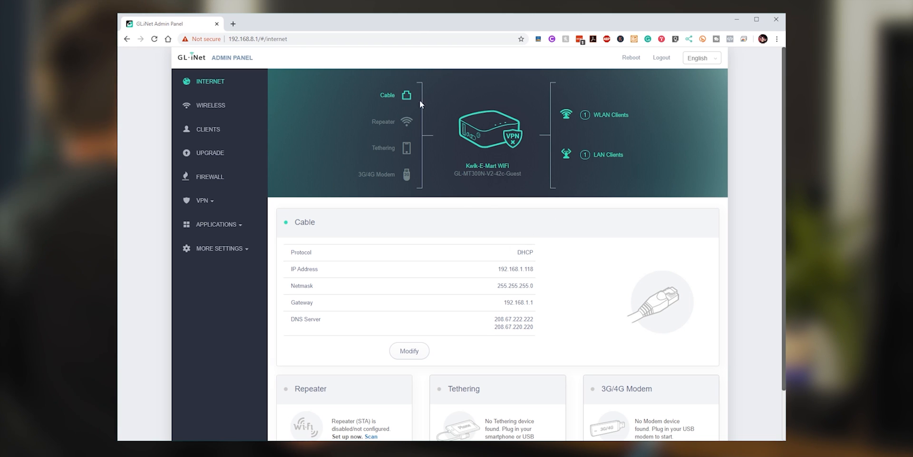
pyautogui.moveTo(408, 101)
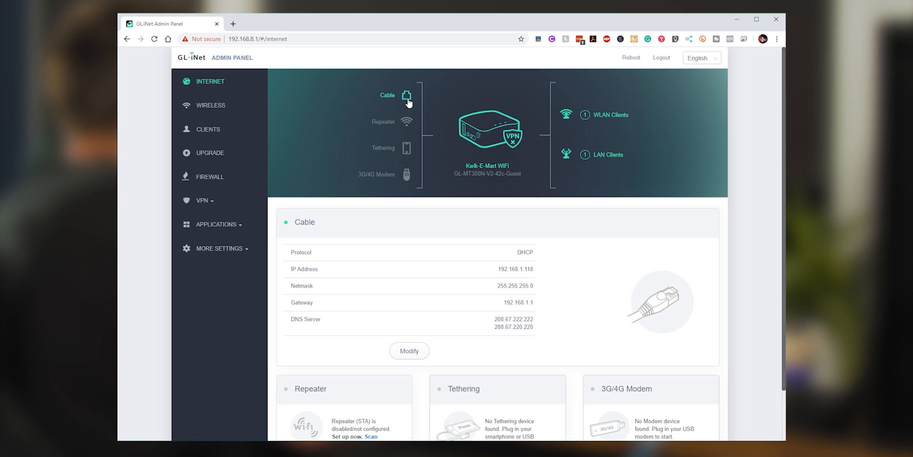
pyautogui.moveTo(618, 120)
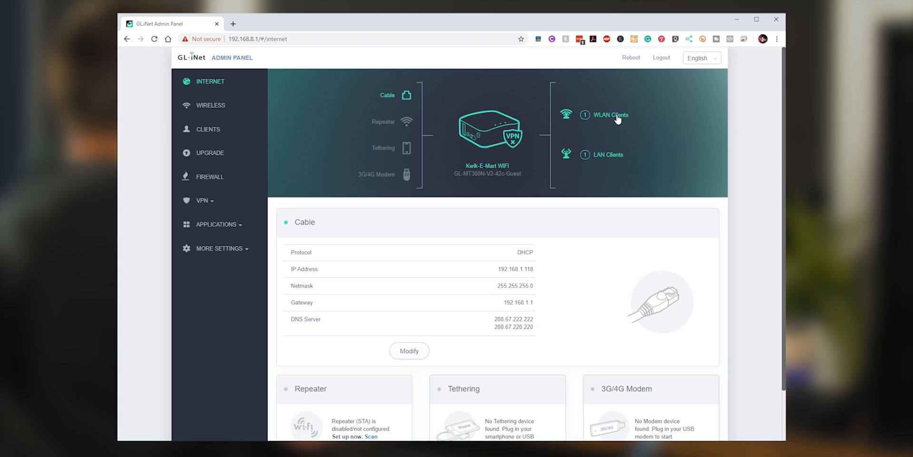
pyautogui.moveTo(620, 155)
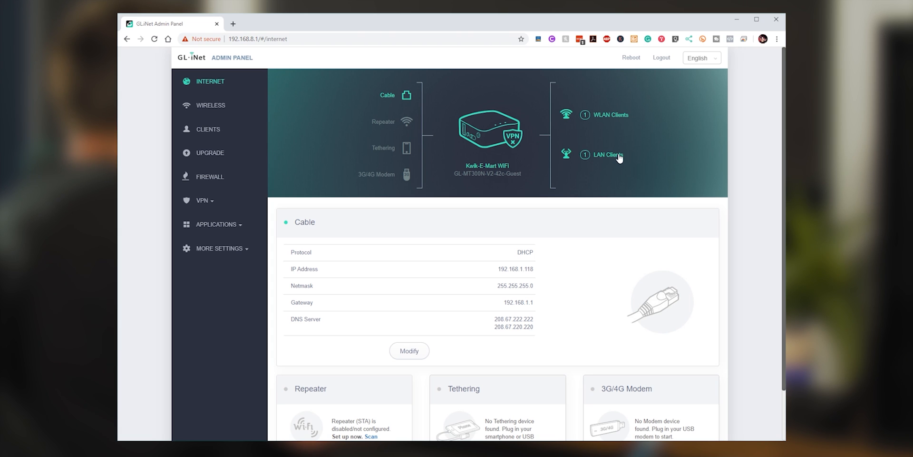
pyautogui.moveTo(491, 211)
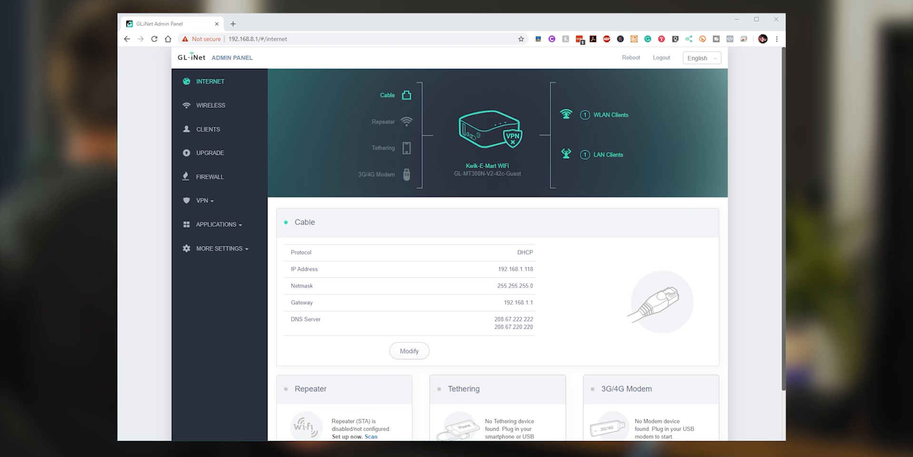
pyautogui.moveTo(473, 215)
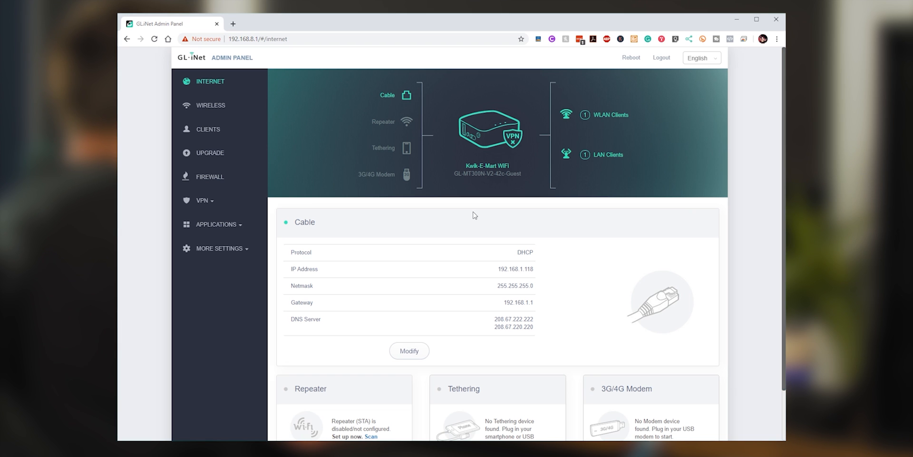
pyautogui.press('ctrl+plus')
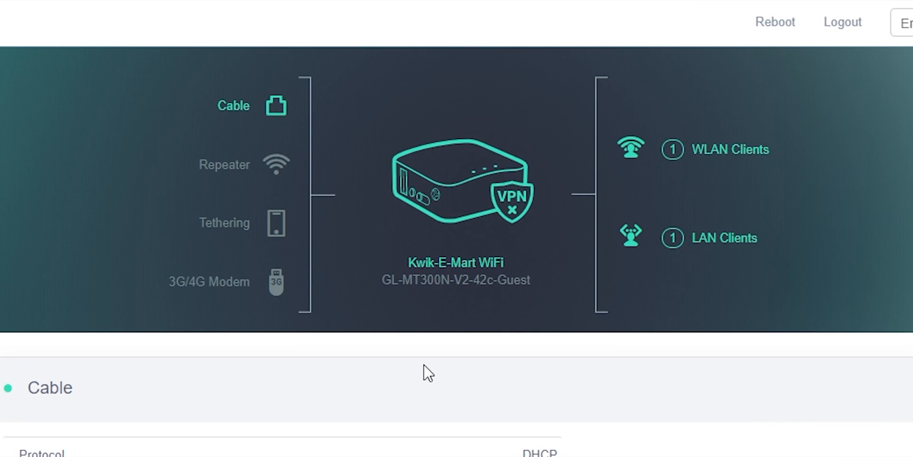
pyautogui.moveTo(505, 316)
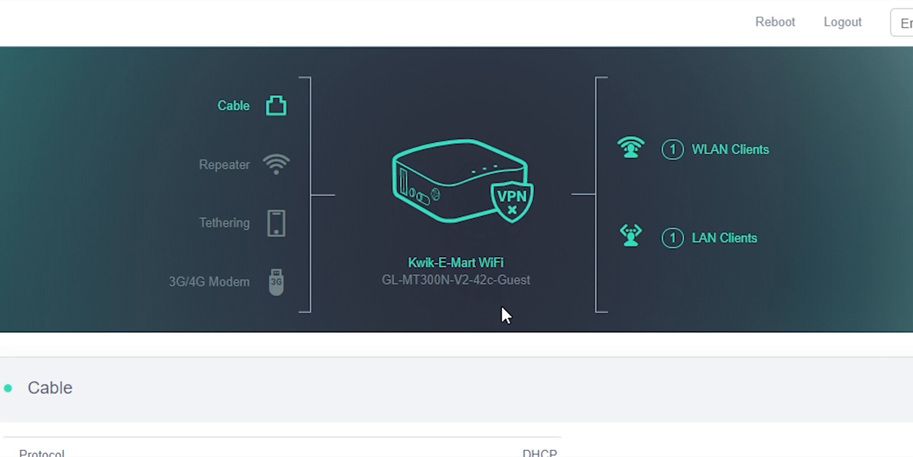
pyautogui.moveTo(478, 347)
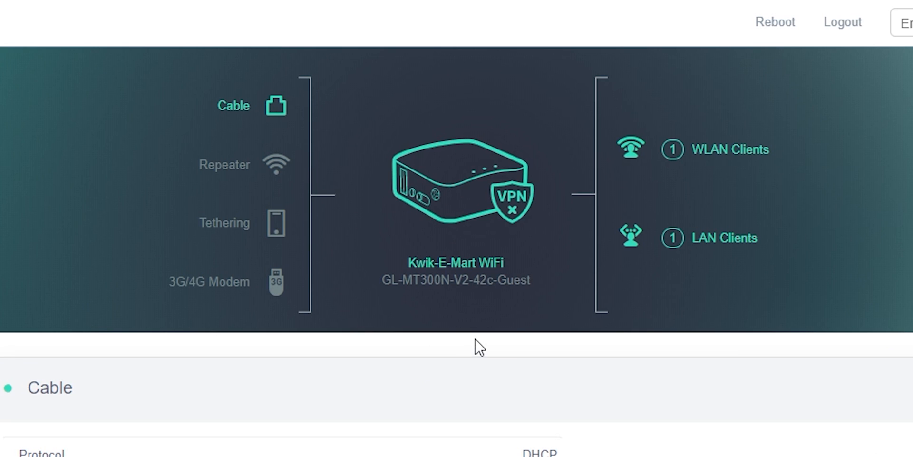
pyautogui.moveTo(477, 362)
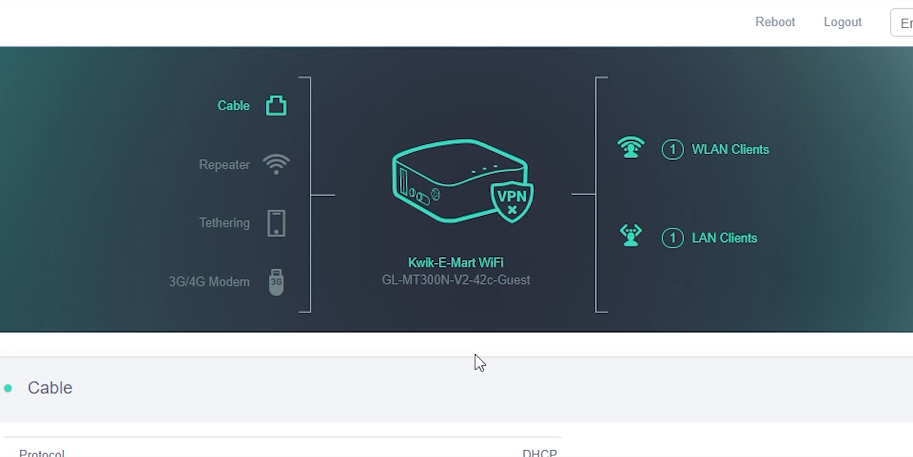
pyautogui.moveTo(308, 286)
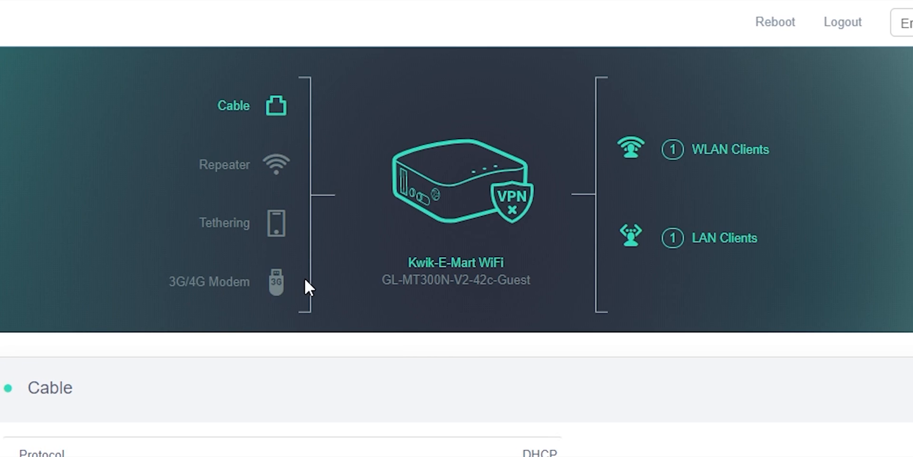
pyautogui.moveTo(308, 288)
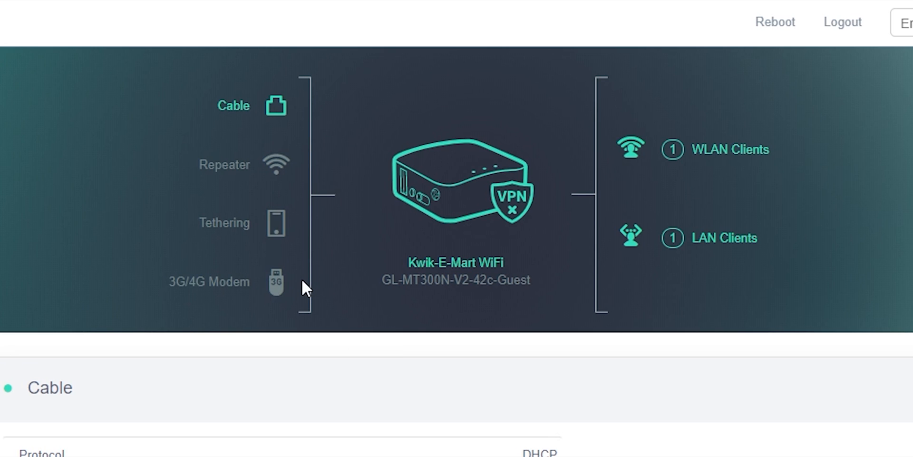
pyautogui.moveTo(279, 223)
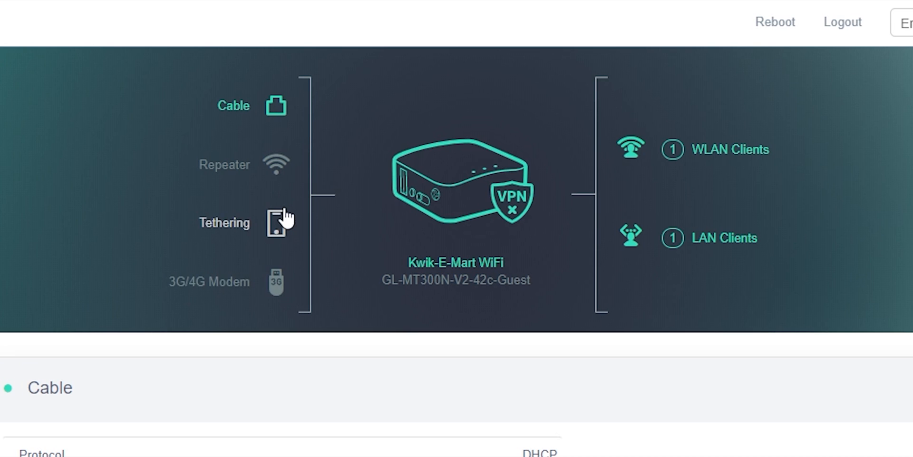